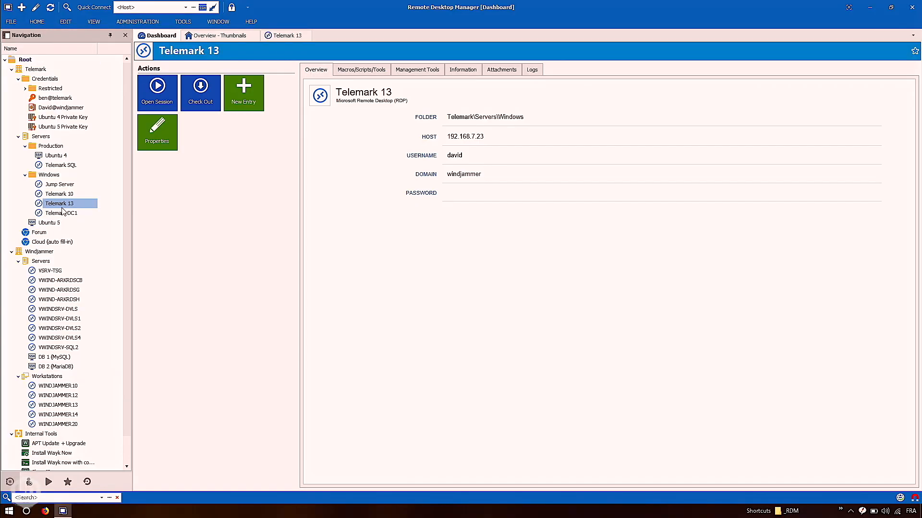
# - Open Telemark 13 and DB 1 (MySQL) sessions, then select the DB 2 (MariaDB) entry
pyautogui.doubleClick(60, 204)
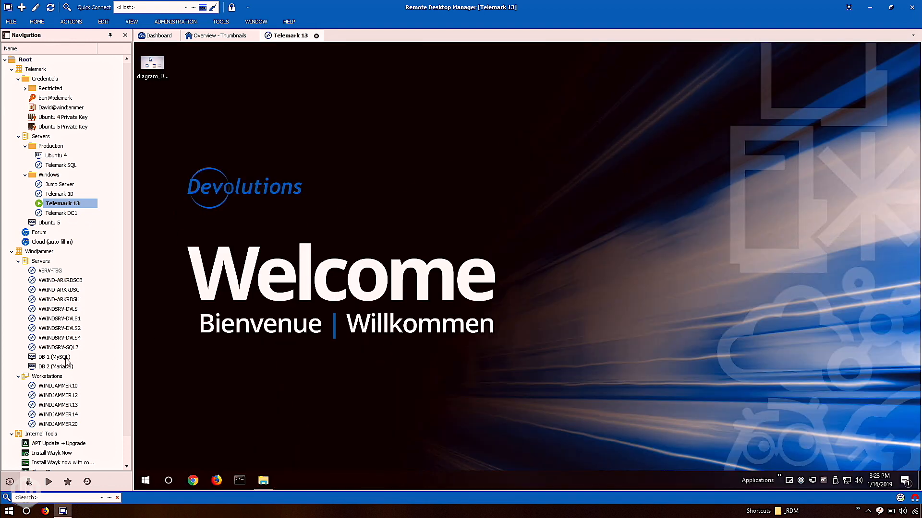
pyautogui.doubleClick(56, 357)
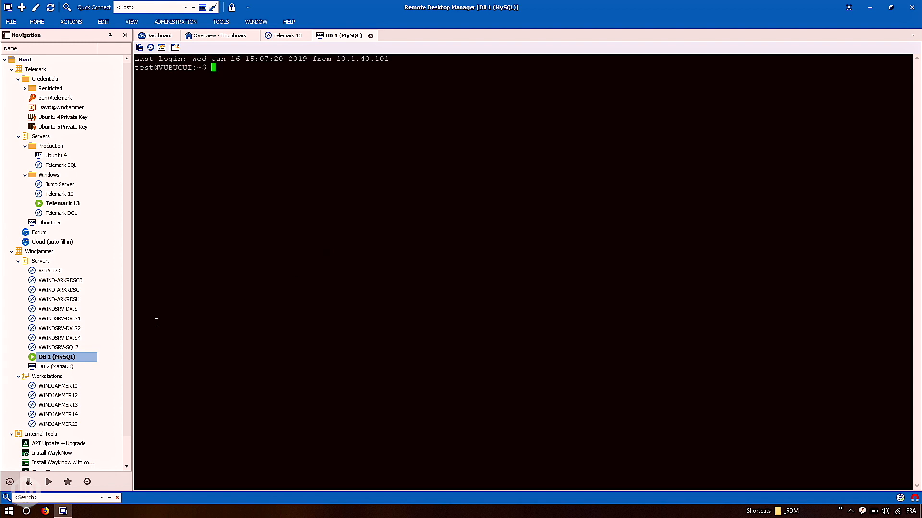
pyautogui.click(55, 366)
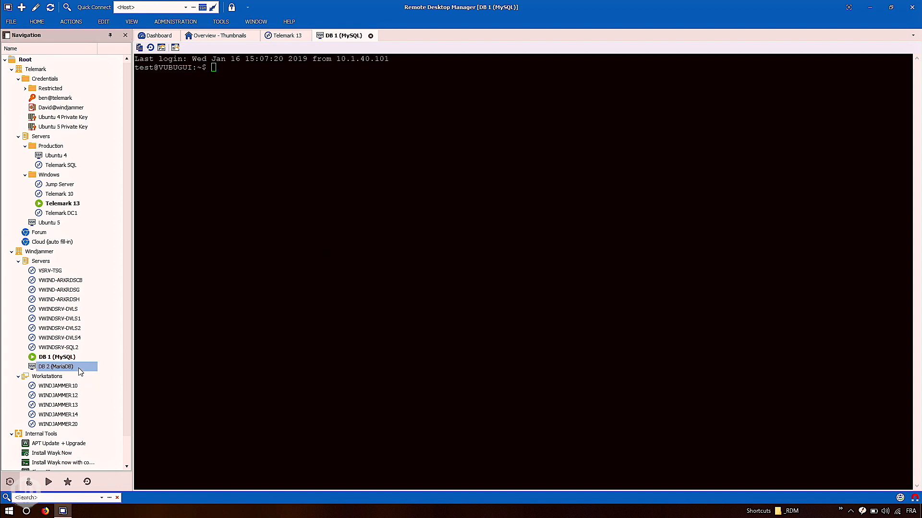
# - Open DB 2 (MariaDB) and arrange its tab to sit beside Ubuntu 4
pyautogui.doubleClick(54, 367)
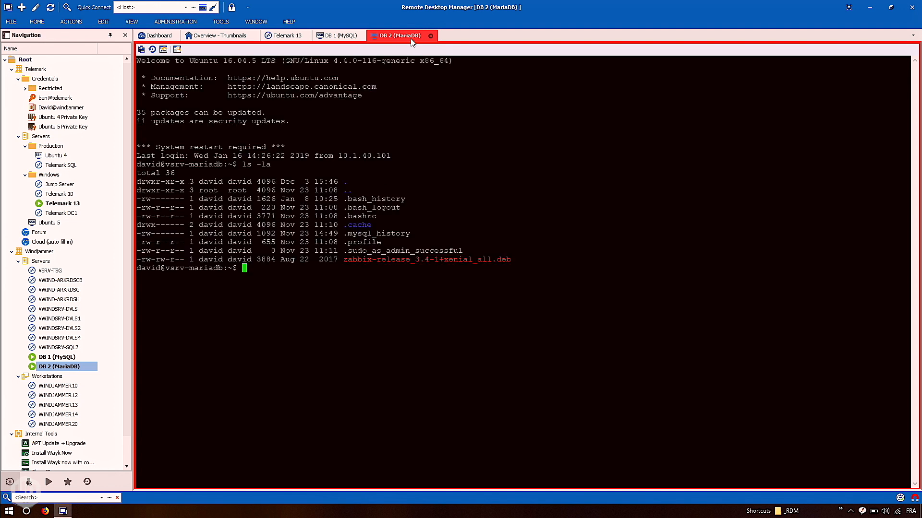
pyautogui.moveTo(125, 46)
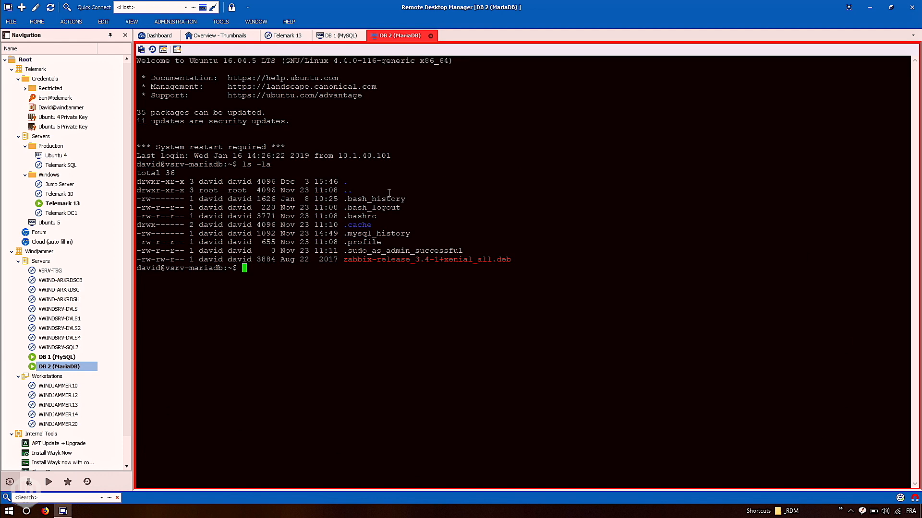
pyautogui.moveTo(348, 62)
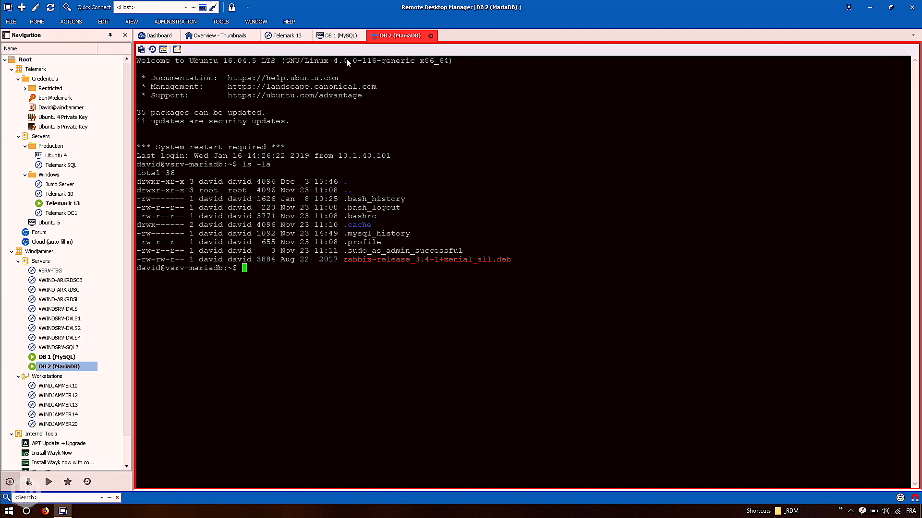
pyautogui.click(338, 36)
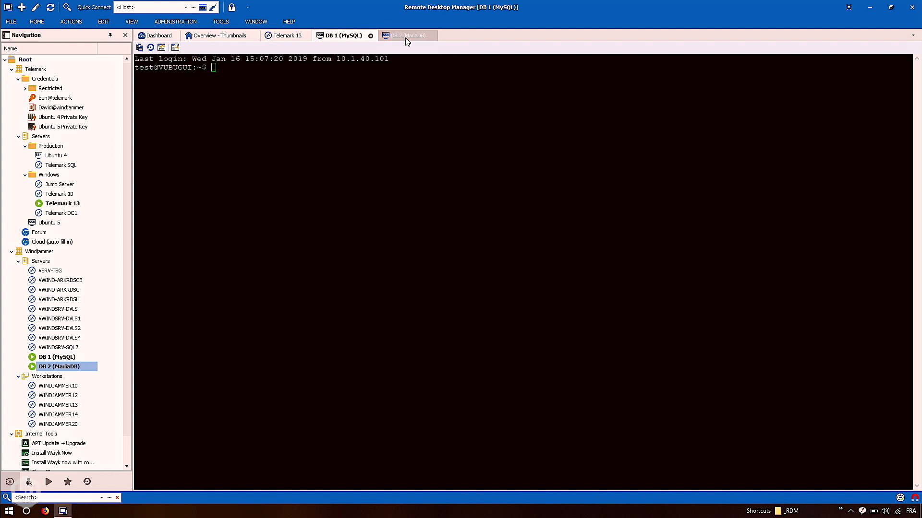
pyautogui.click(403, 35)
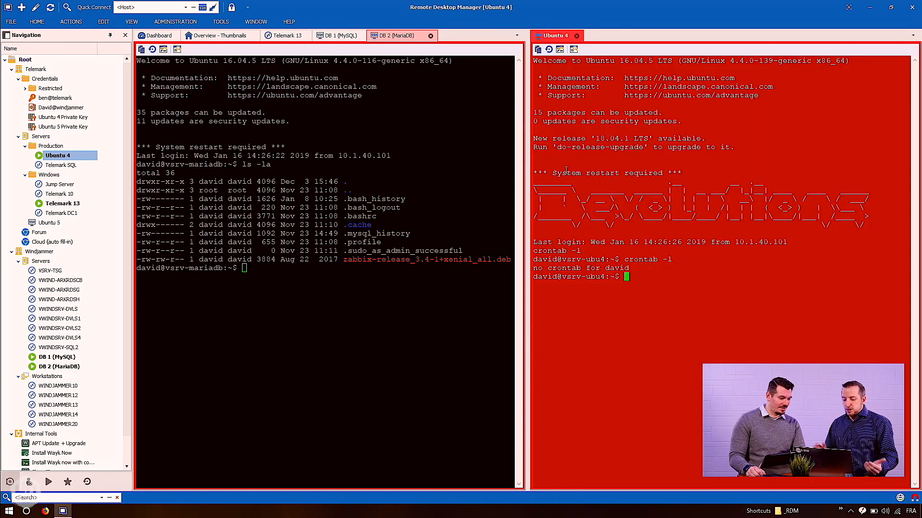
# - Return to the DB 1 (MySQL) session, then open Telemark SQL from Production
pyautogui.click(340, 35)
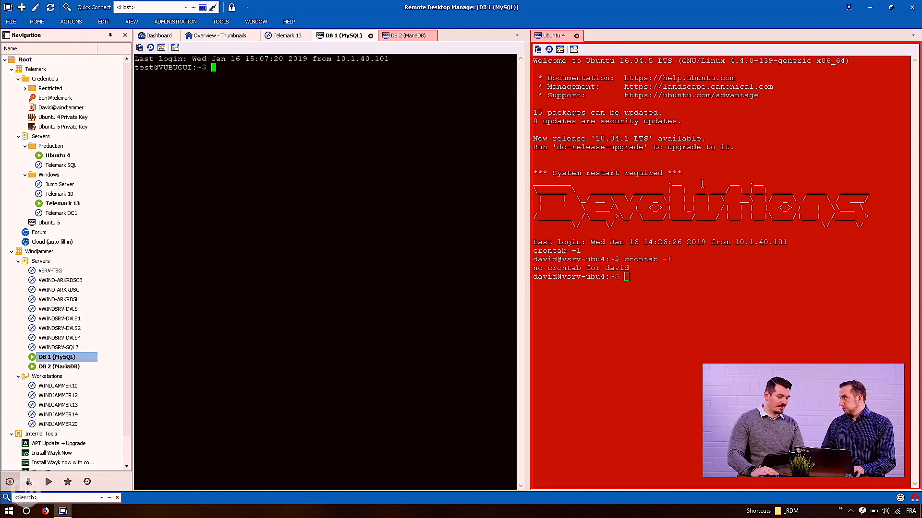
pyautogui.doubleClick(65, 165)
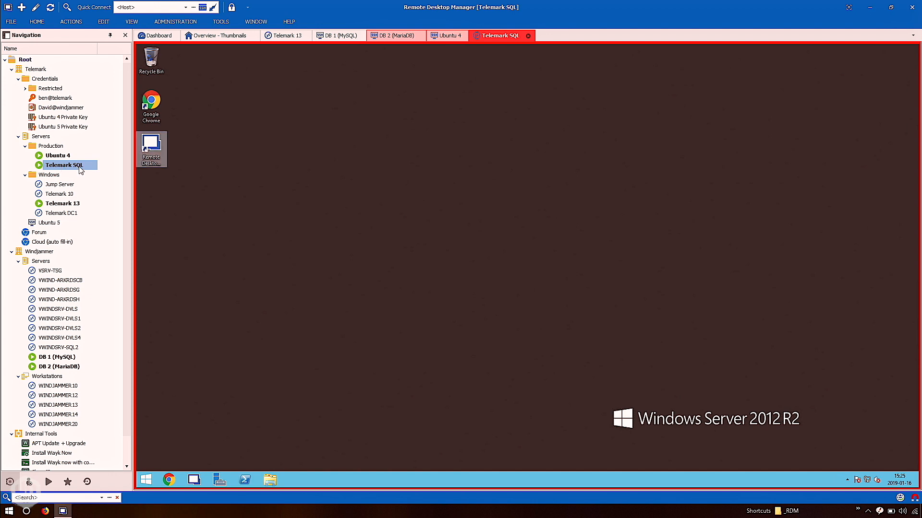
# - Check Telemark SQL's User Interface colour in Properties, confirming red (255, 0, 0)
pyautogui.rightClick(67, 165)
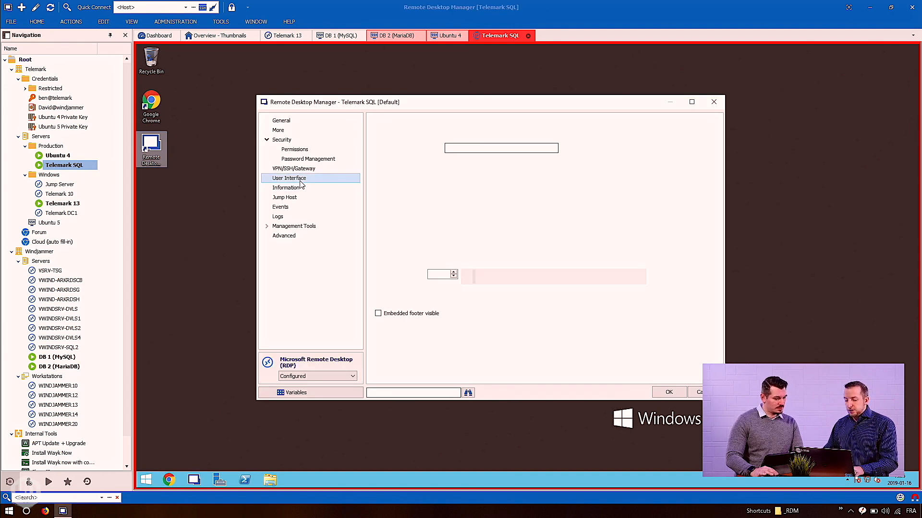
pyautogui.click(288, 178)
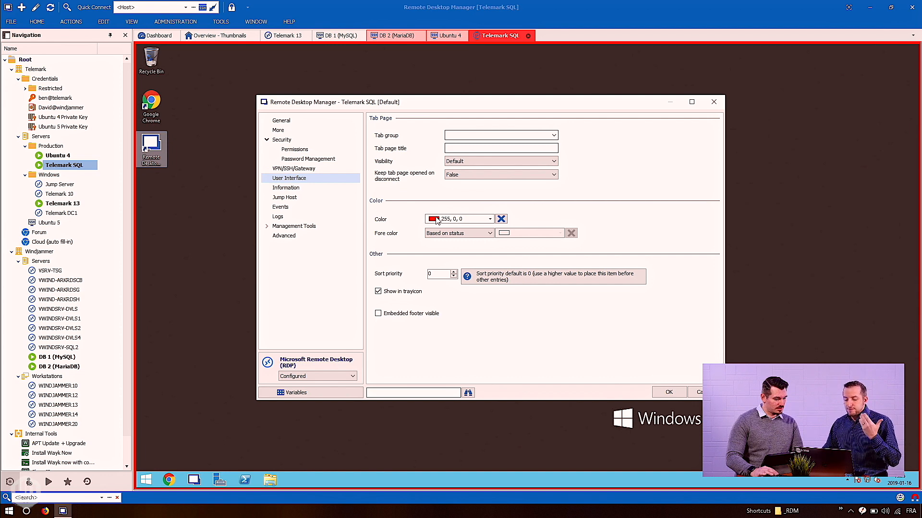
pyautogui.click(489, 219)
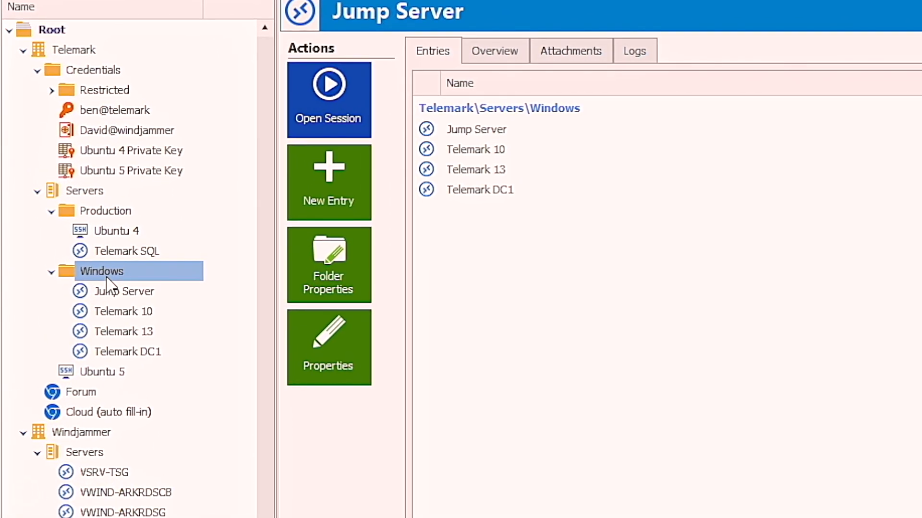
# - Scroll to Internal Tools and show the Software Update Weekly script's overview
pyautogui.scroll(-3)
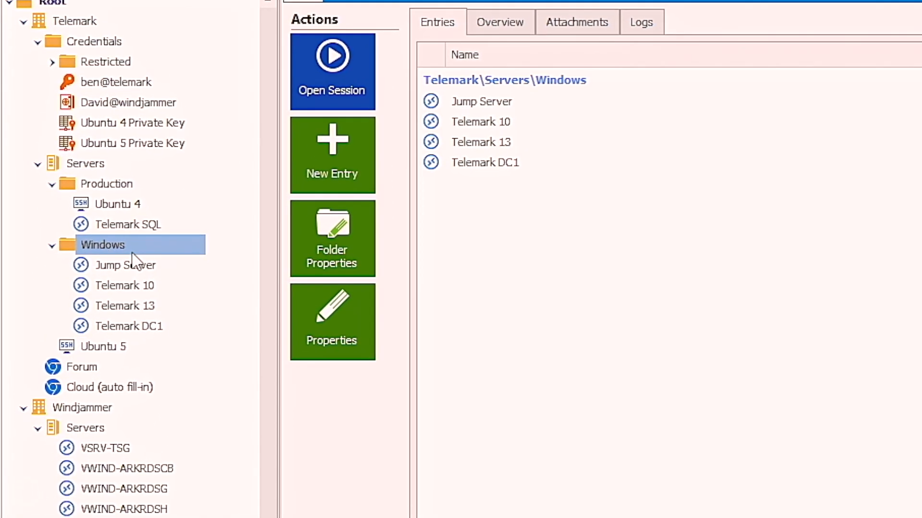
pyautogui.scroll(-3)
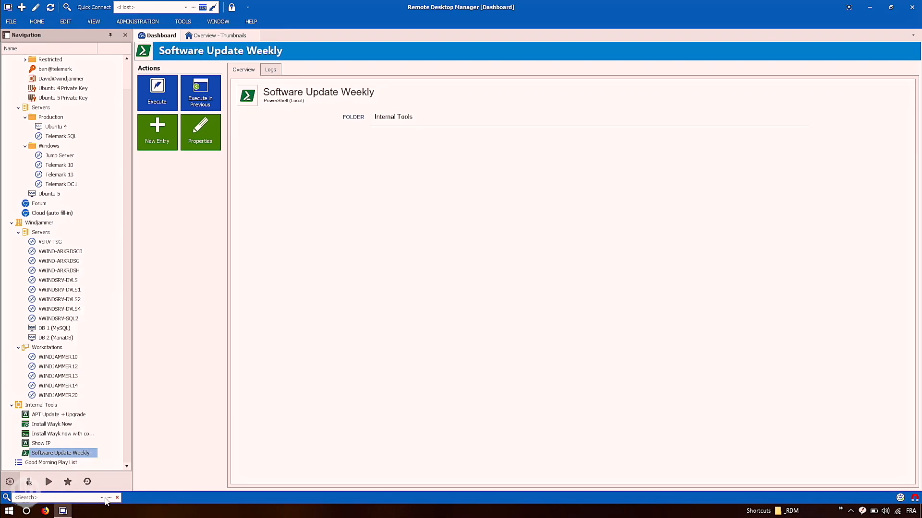
pyautogui.click(200, 131)
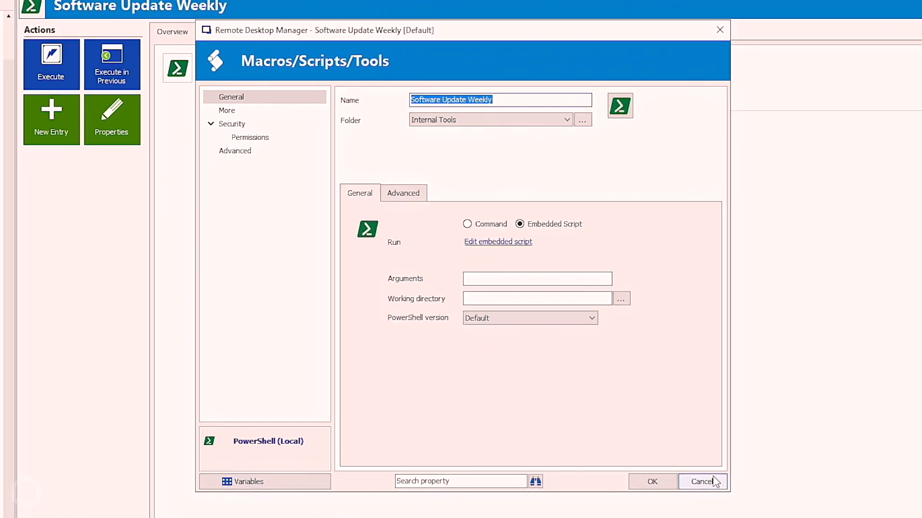
pyautogui.click(702, 481)
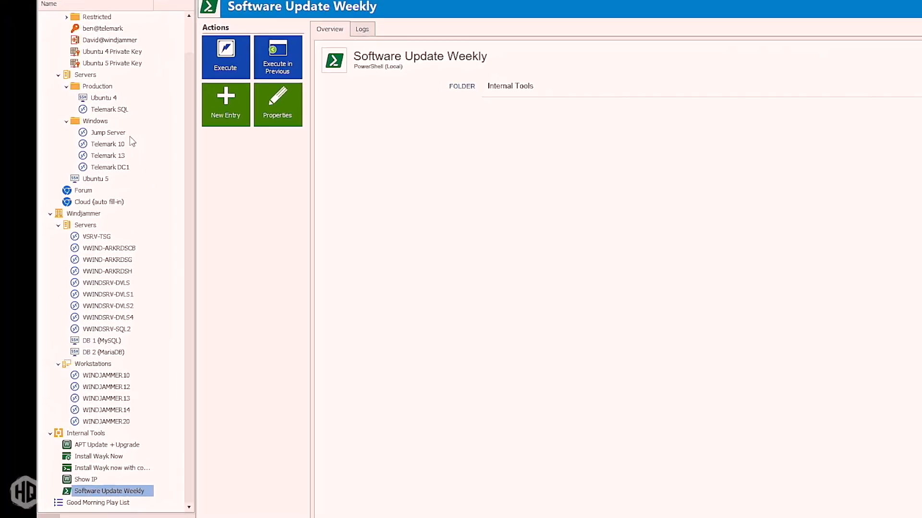
# - Execute Software Update Weekly via agent on the Windows folder with Open all connections enabled
pyautogui.rightClick(94, 120)
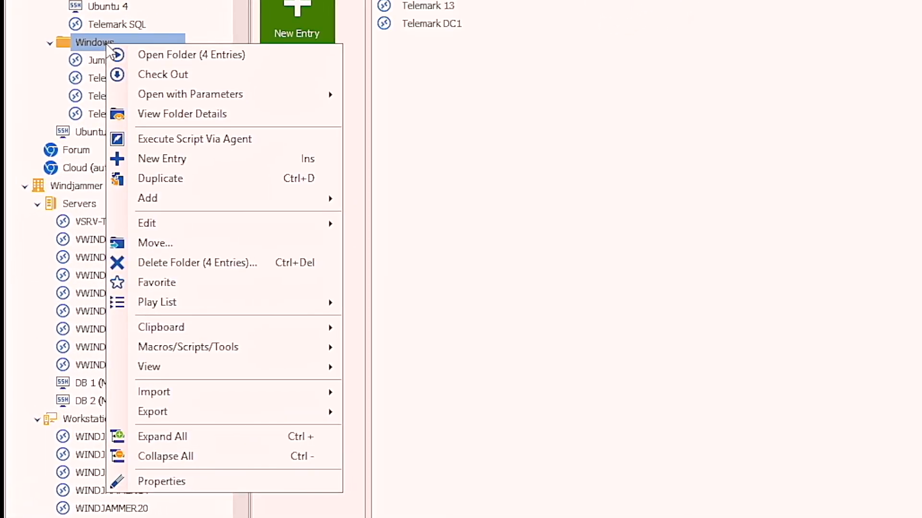
pyautogui.moveTo(302, 144)
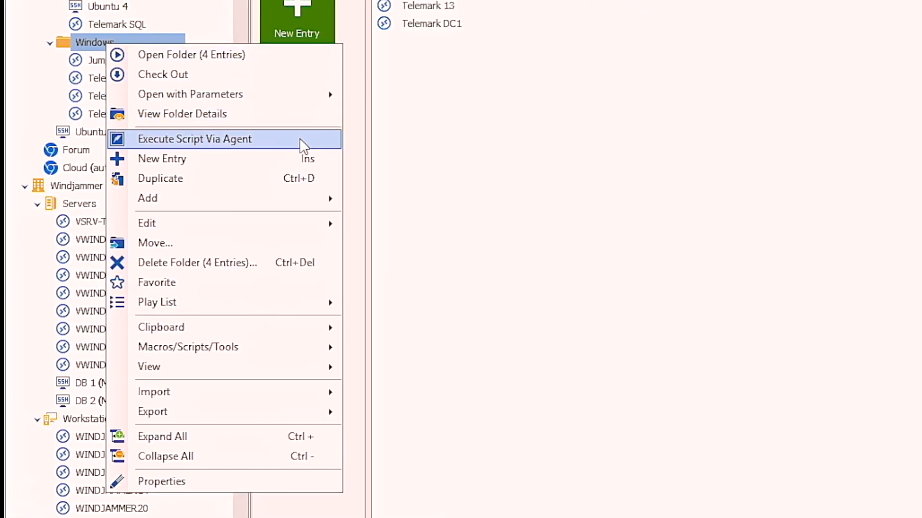
pyautogui.click(194, 138)
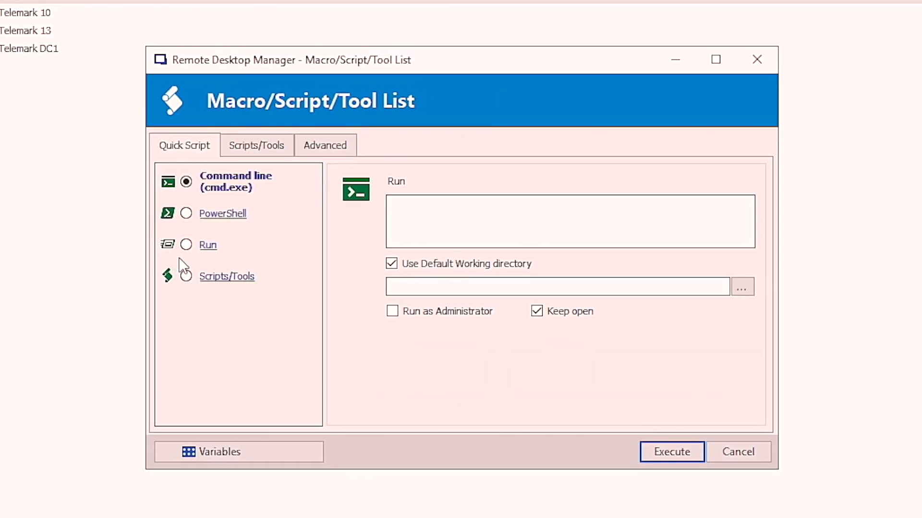
pyautogui.click(186, 276)
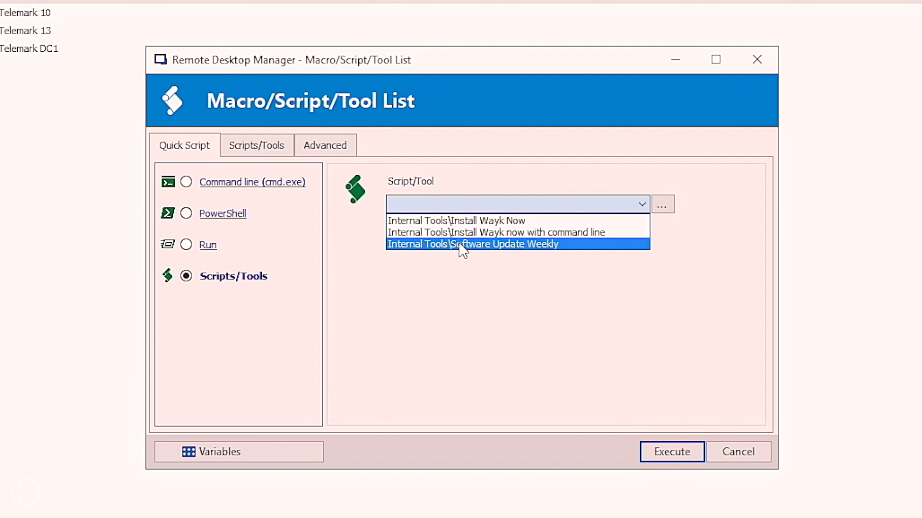
pyautogui.click(472, 244)
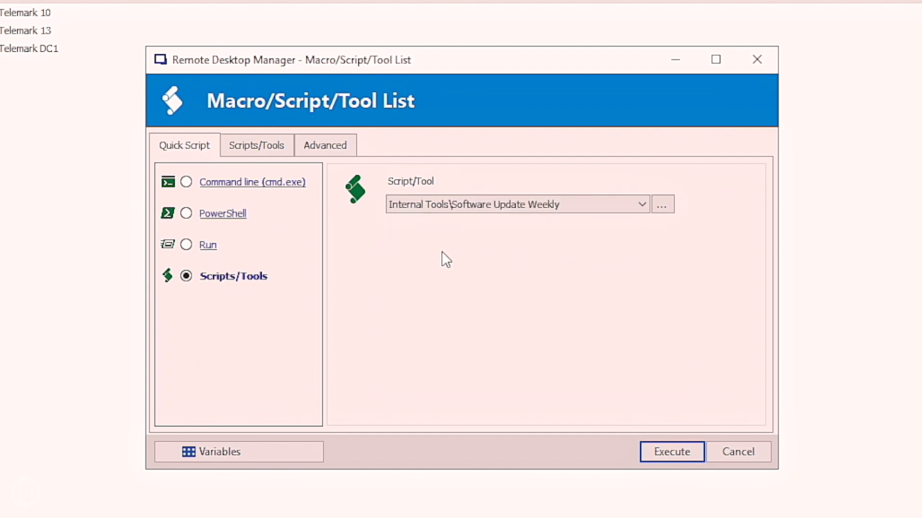
pyautogui.moveTo(265, 213)
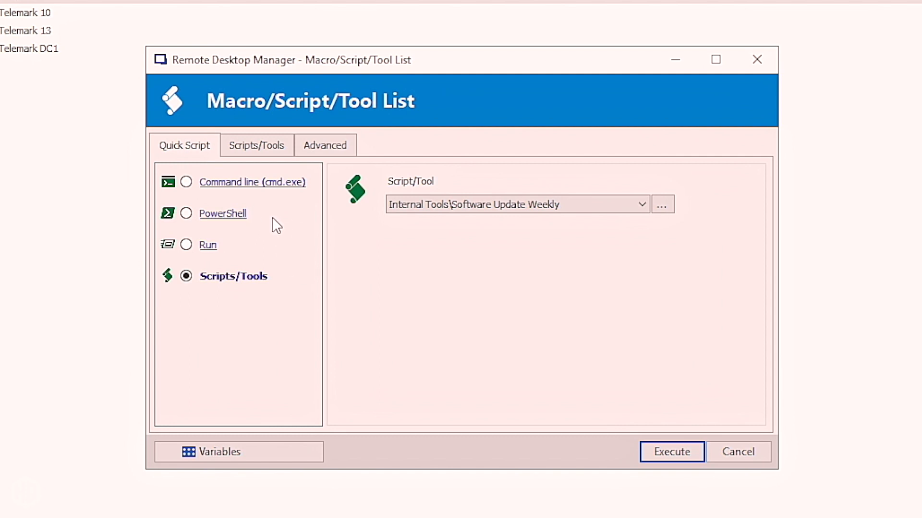
pyautogui.click(324, 145)
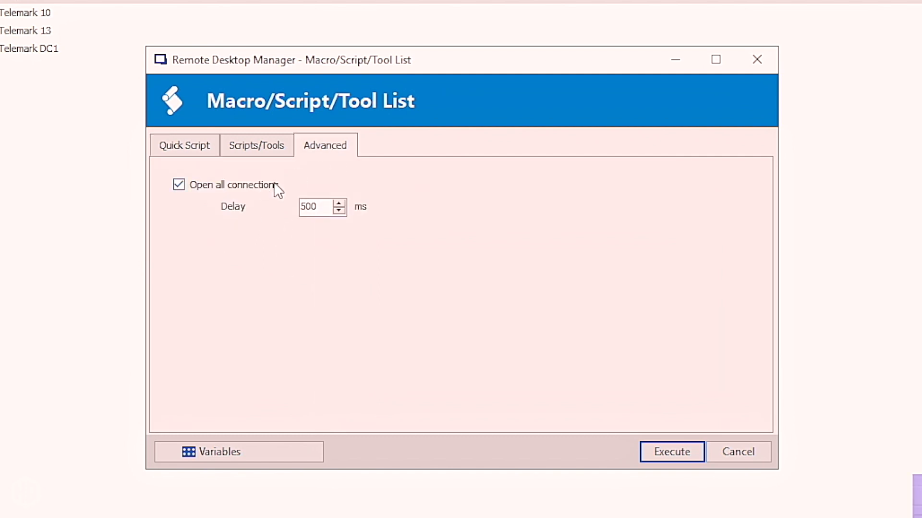
pyautogui.click(671, 451)
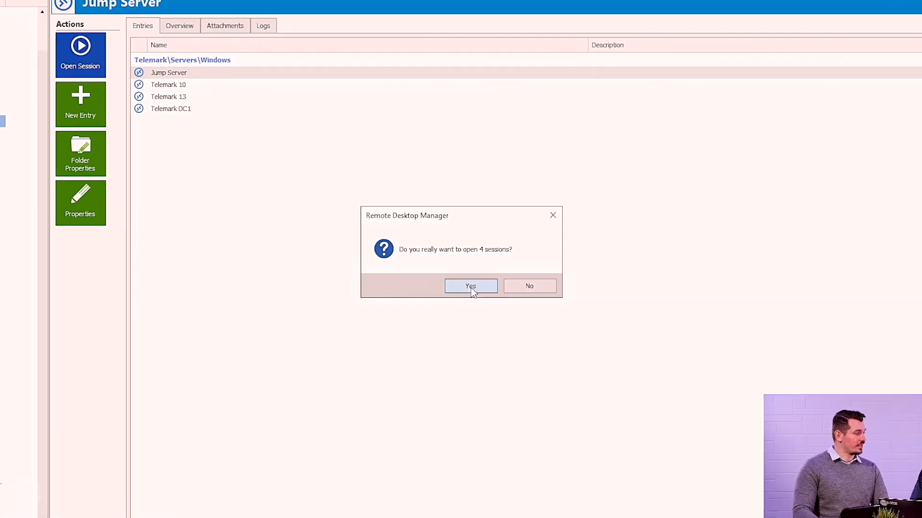
# - Confirm opening the 4 Windows server sessions and view them as live thumbnails
pyautogui.click(470, 286)
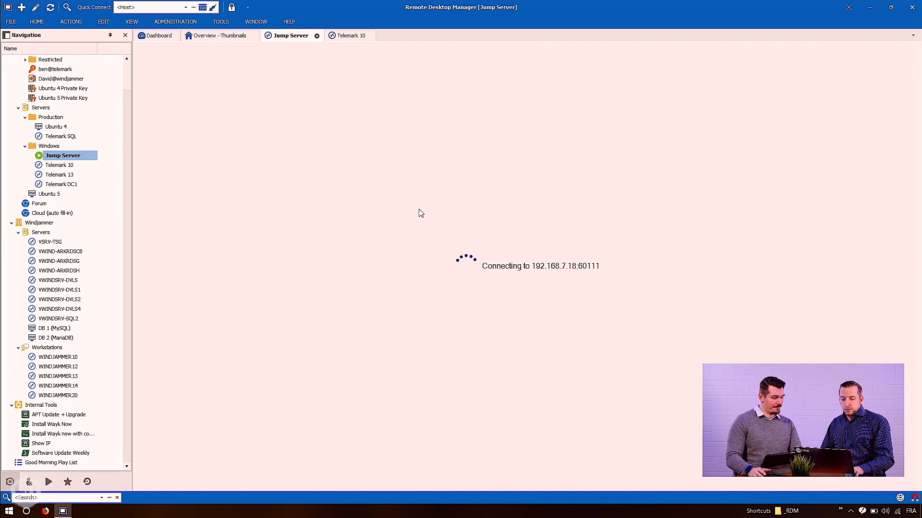
pyautogui.click(60, 184)
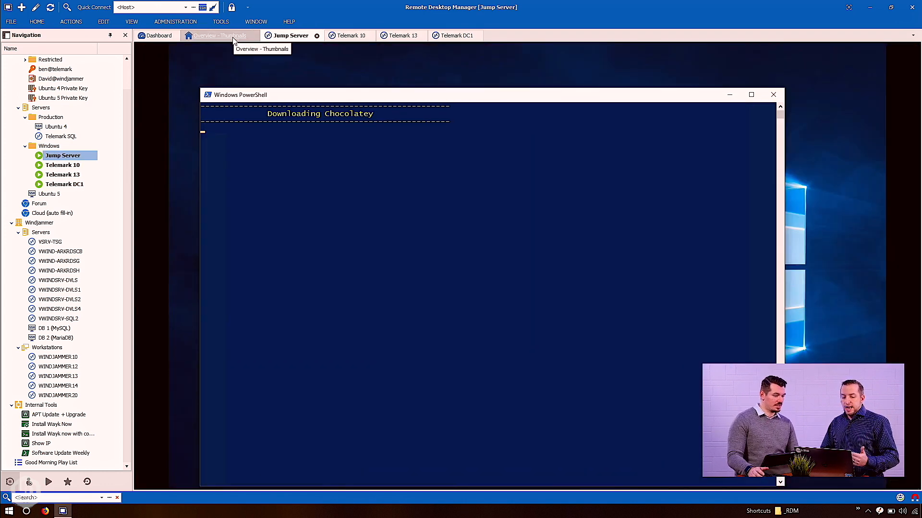
pyautogui.click(220, 35)
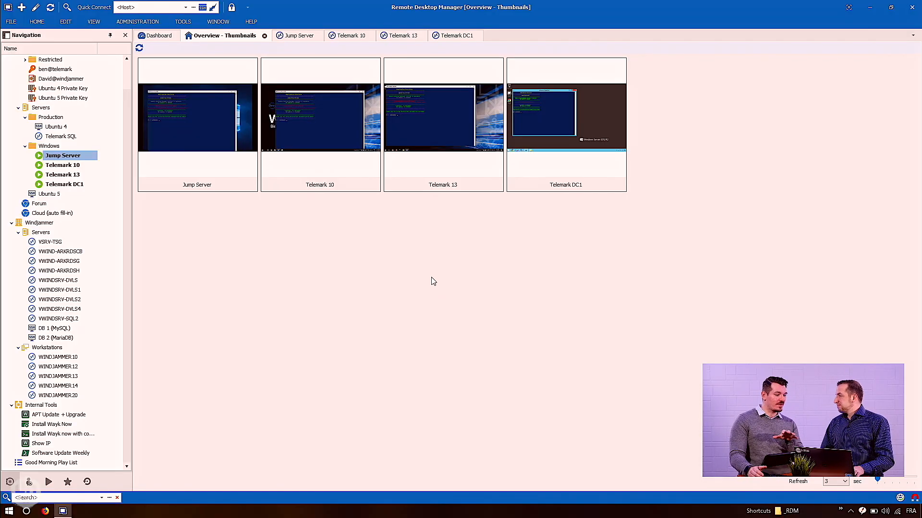
pyautogui.moveTo(380, 246)
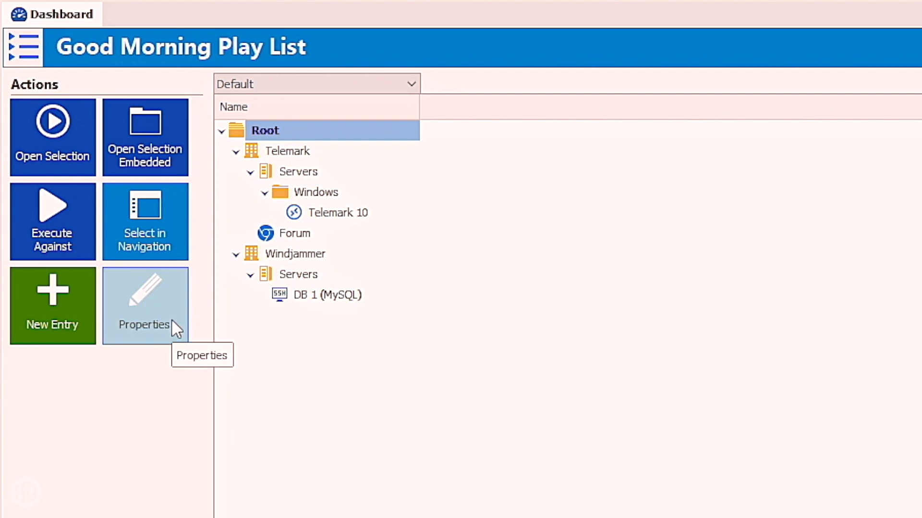
# - Review the Good Morning Play List's connections in Properties, then launch it via Open Selection
pyautogui.click(145, 305)
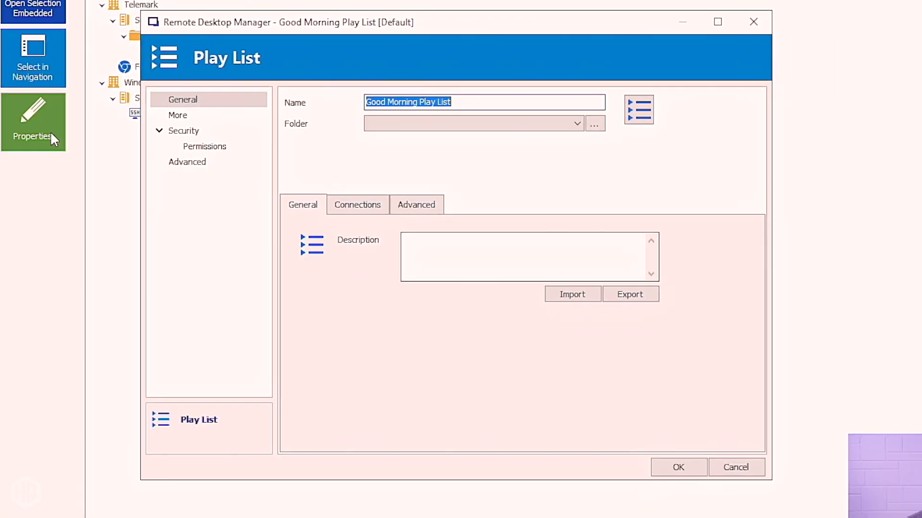
pyautogui.click(357, 204)
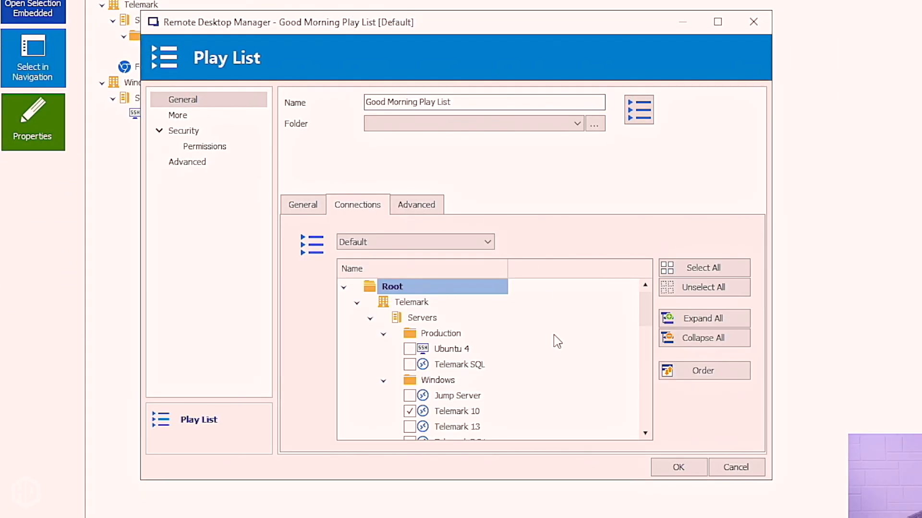
pyautogui.scroll(-3)
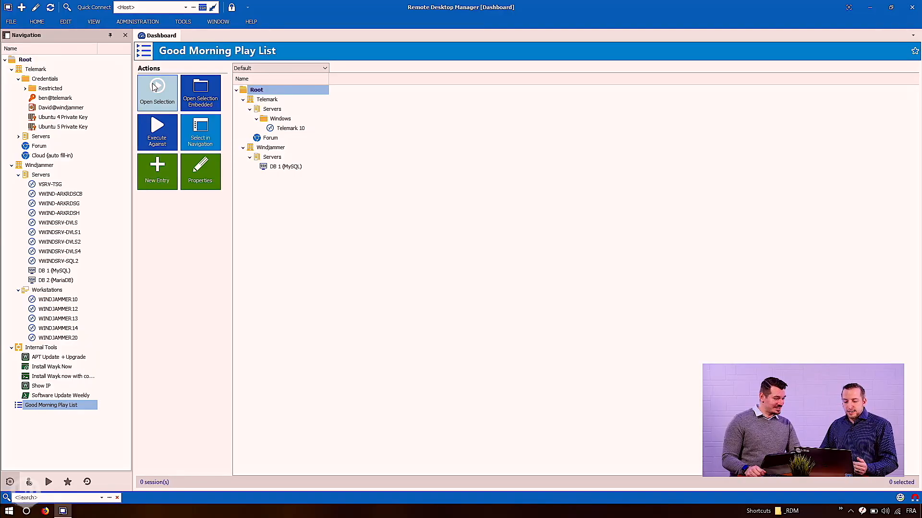
pyautogui.doubleClick(40, 145)
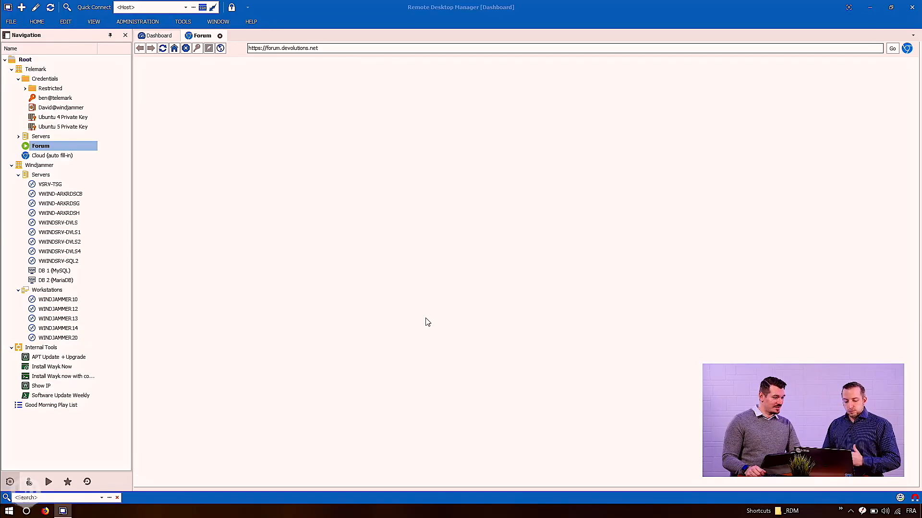